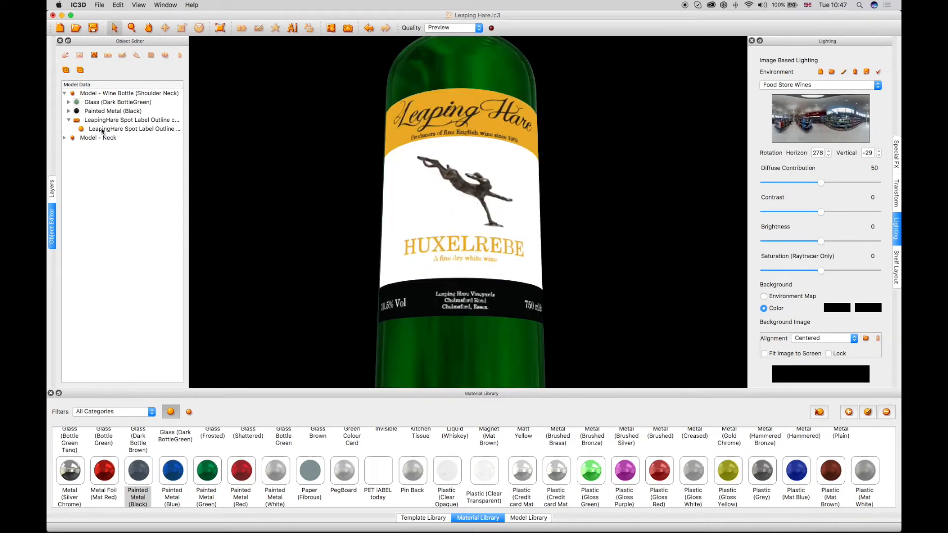
Step: Apply the Printed Card (White) material to the LeapingHare Spot Label Outline
click(135, 129)
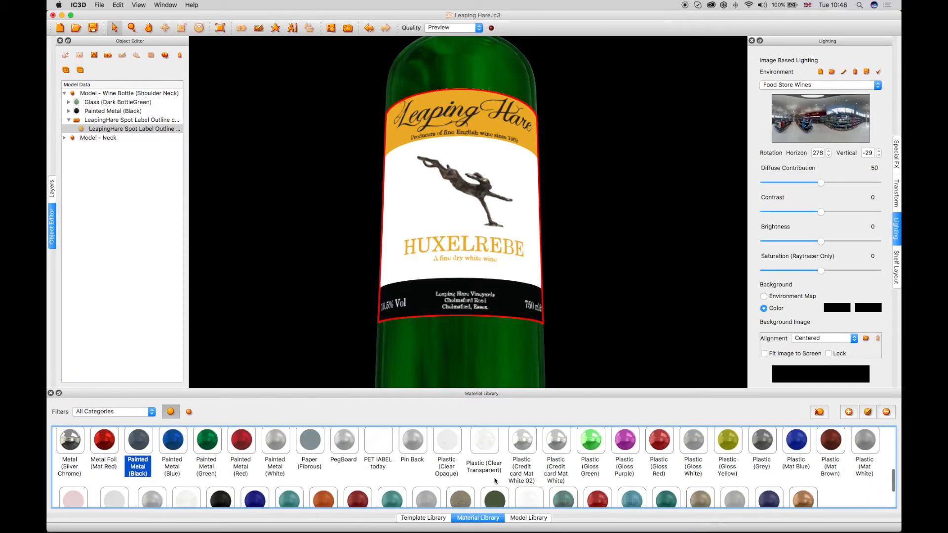
scroll(down, 3)
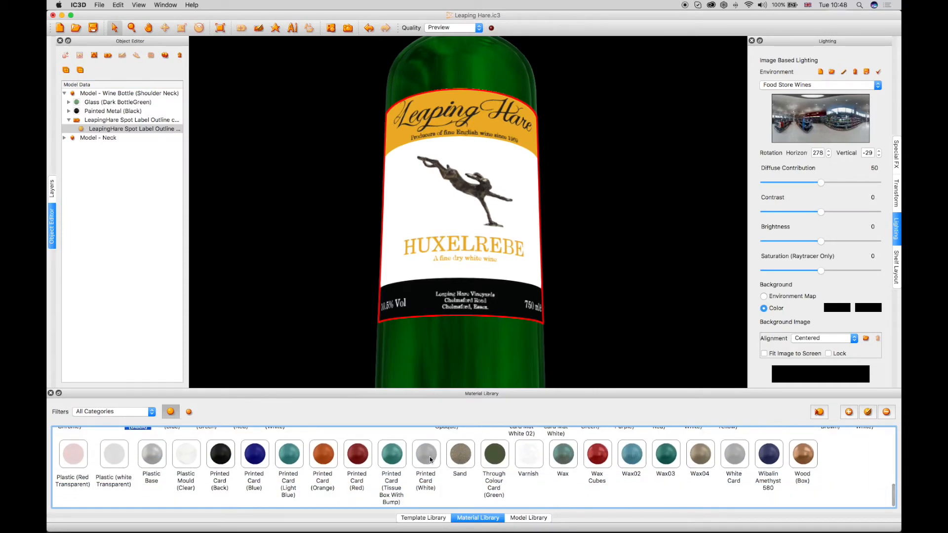
click(425, 454)
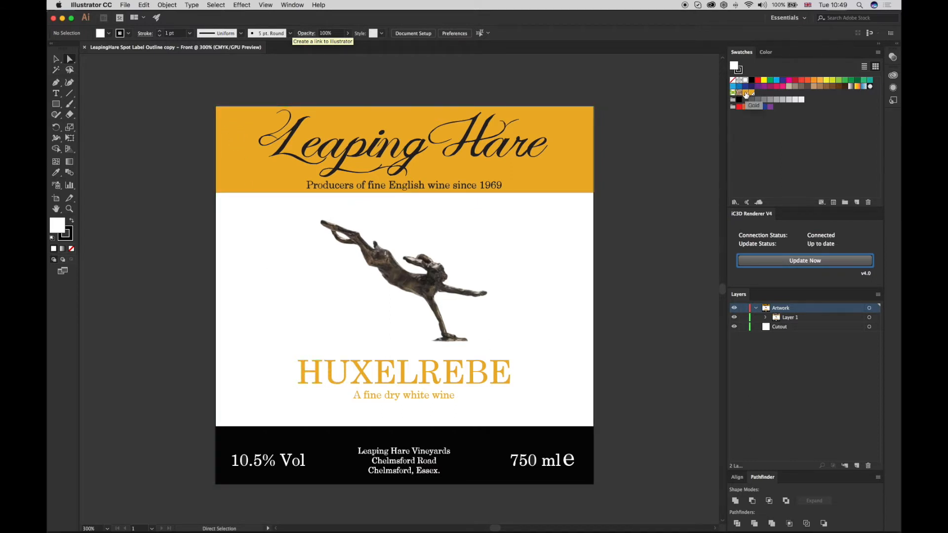
mouse_move(751, 94)
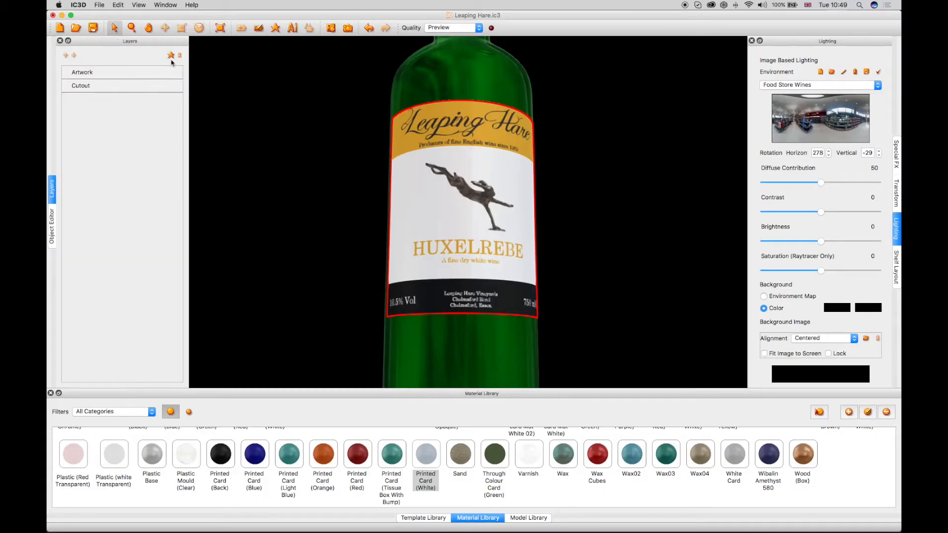
mouse_move(171, 54)
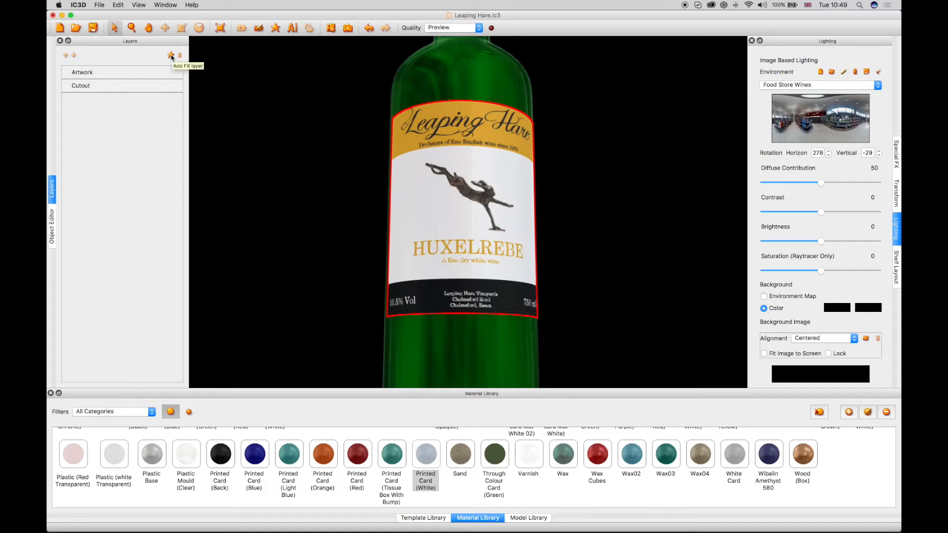
Step: Add an FX layer named Gold using the Gold spot colour and Metal (Gold Chrome) material
click(171, 55)
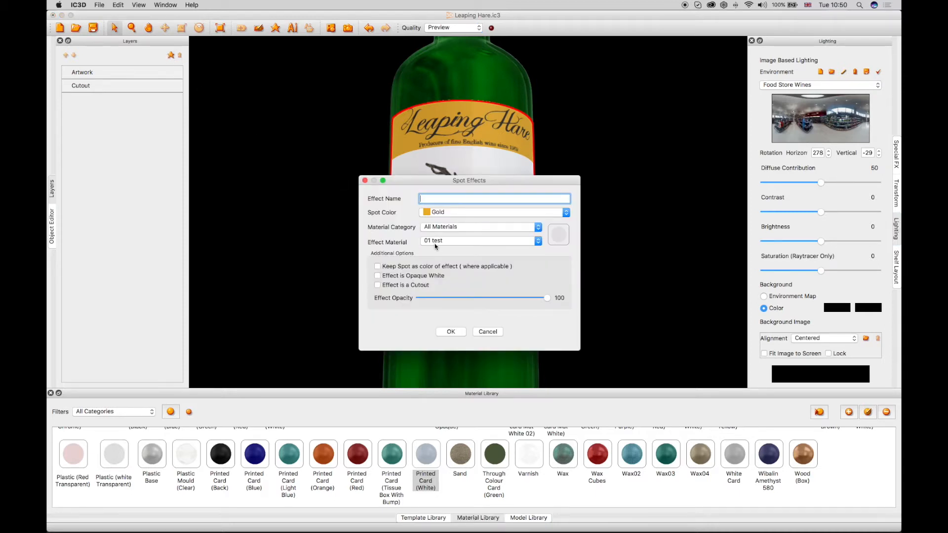
click(493, 212)
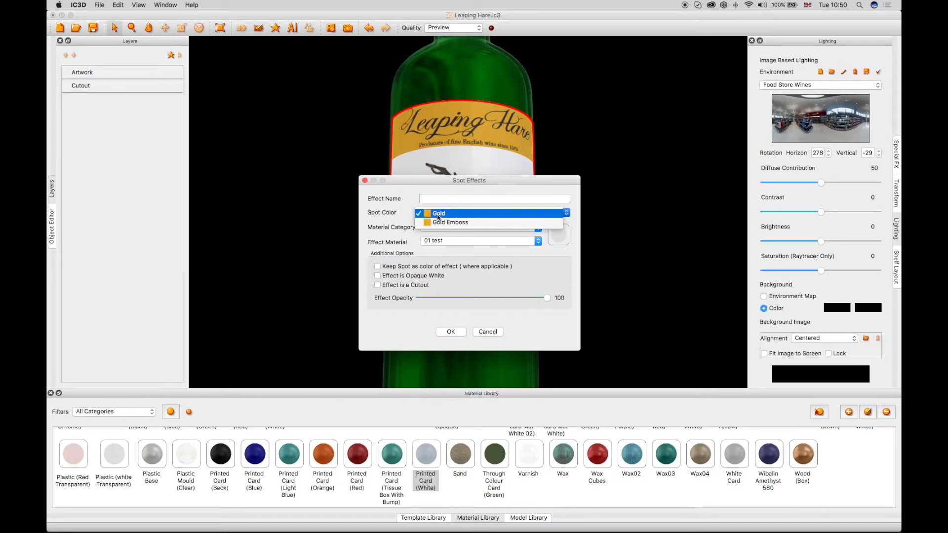
click(437, 212)
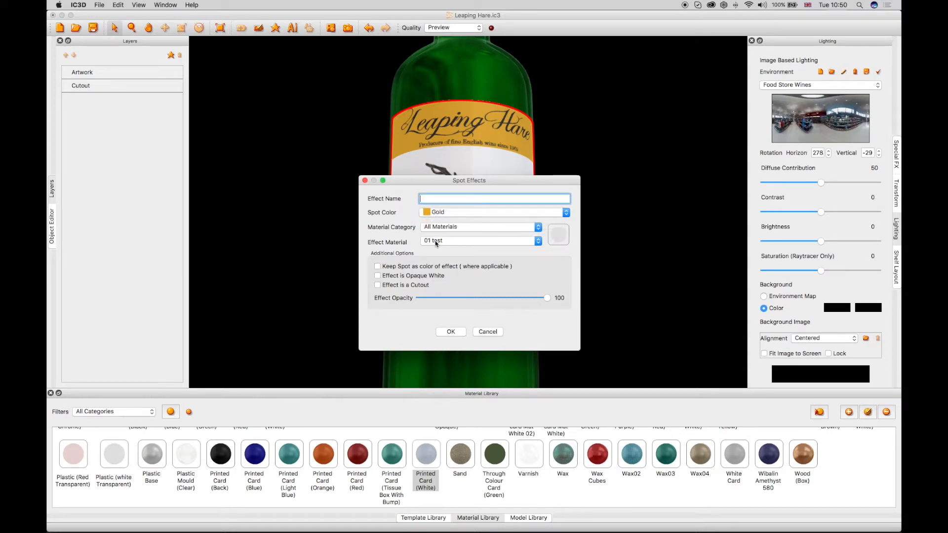
click(480, 240)
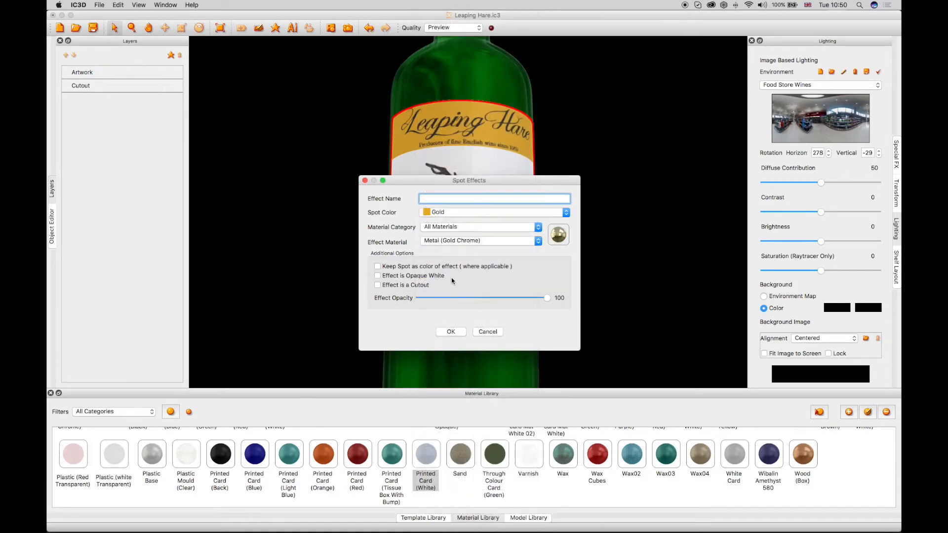
click(493, 199)
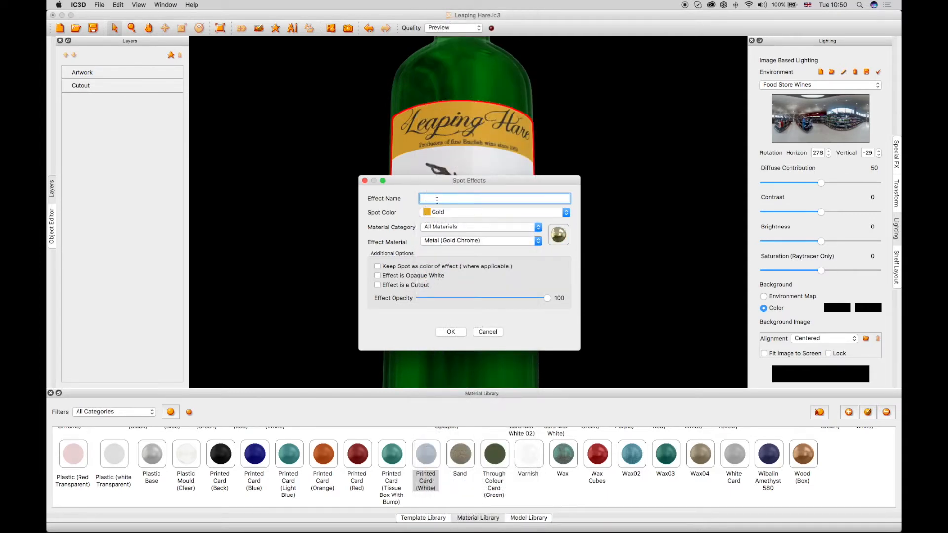
text(Gold)
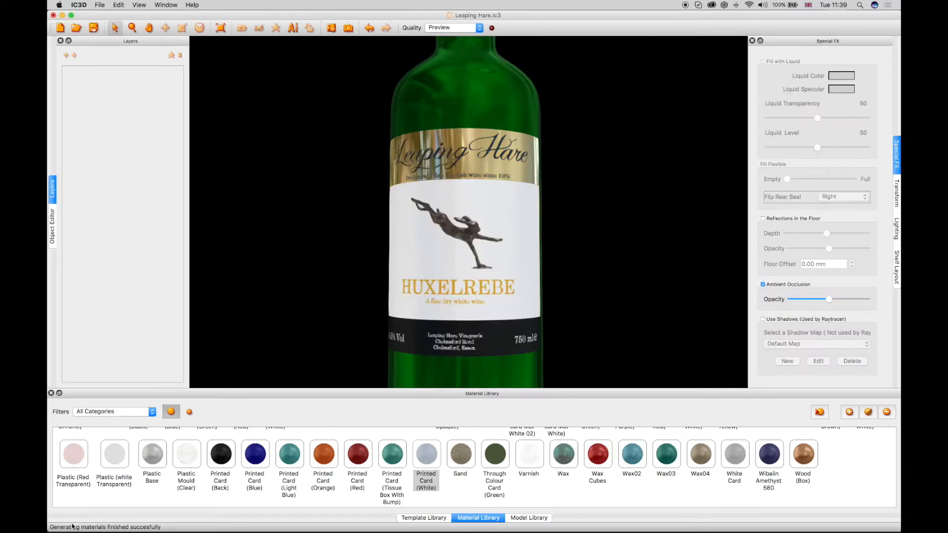
mouse_move(567, 266)
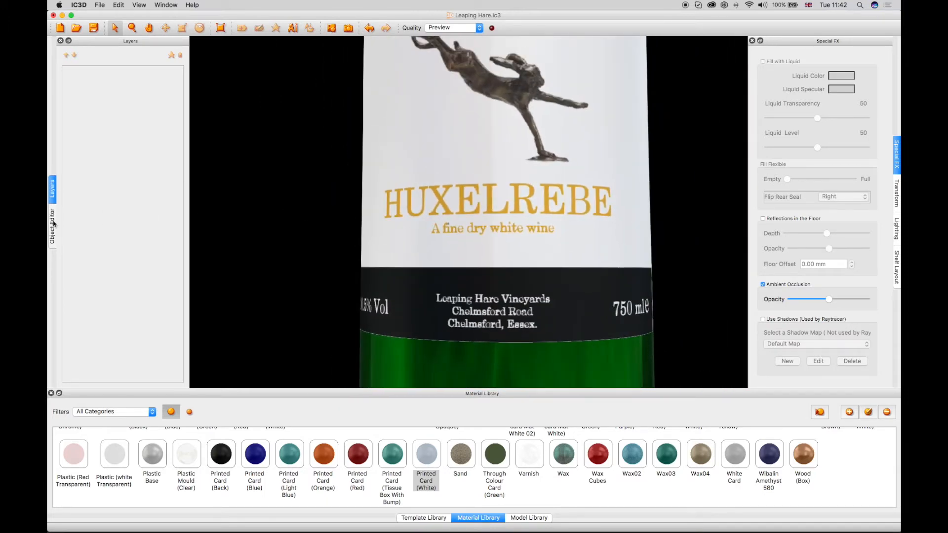
Step: Select the label to list its Gold, Artwork and Cutout effect layers
click(52, 217)
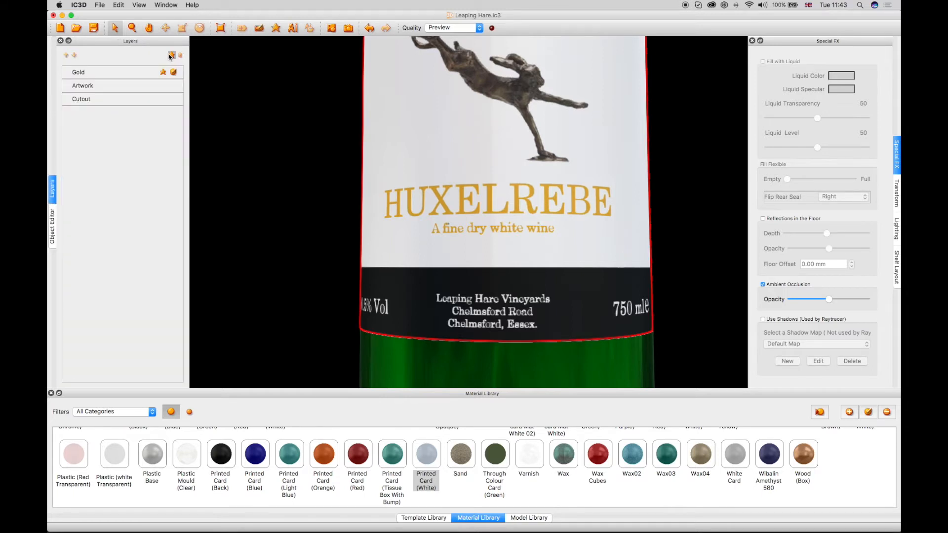
mouse_move(229, 158)
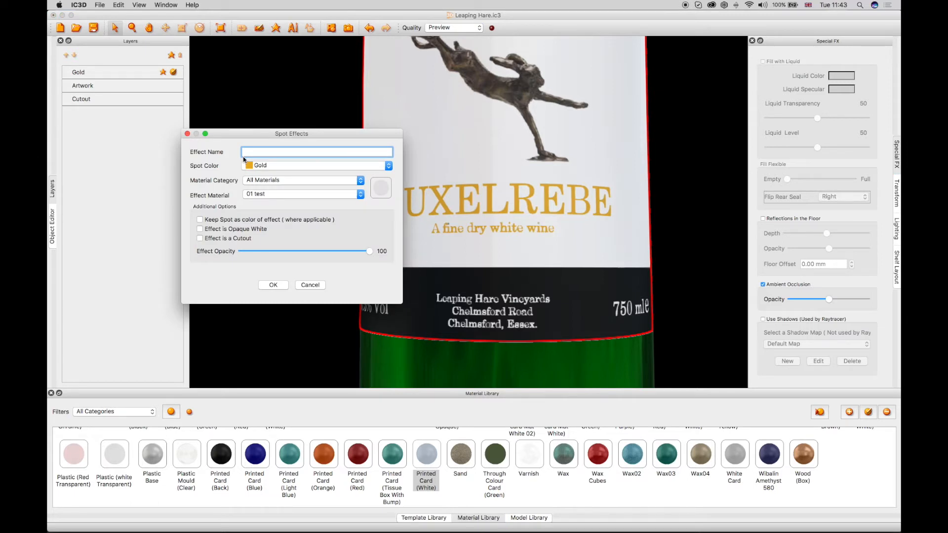
mouse_move(246, 167)
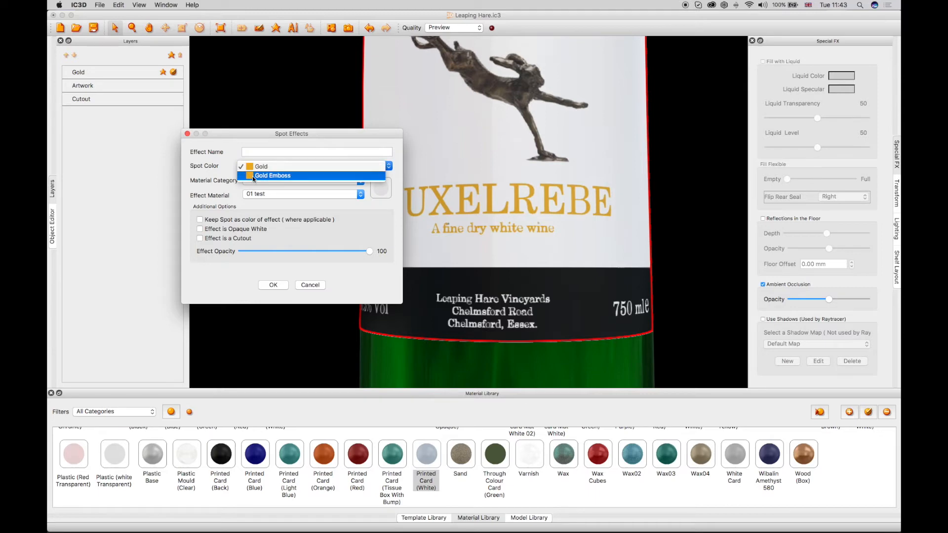
Step: Create the Gold emboss spot effect from the Gold Emboss colour with Metal (Gold Chrome)
click(272, 175)
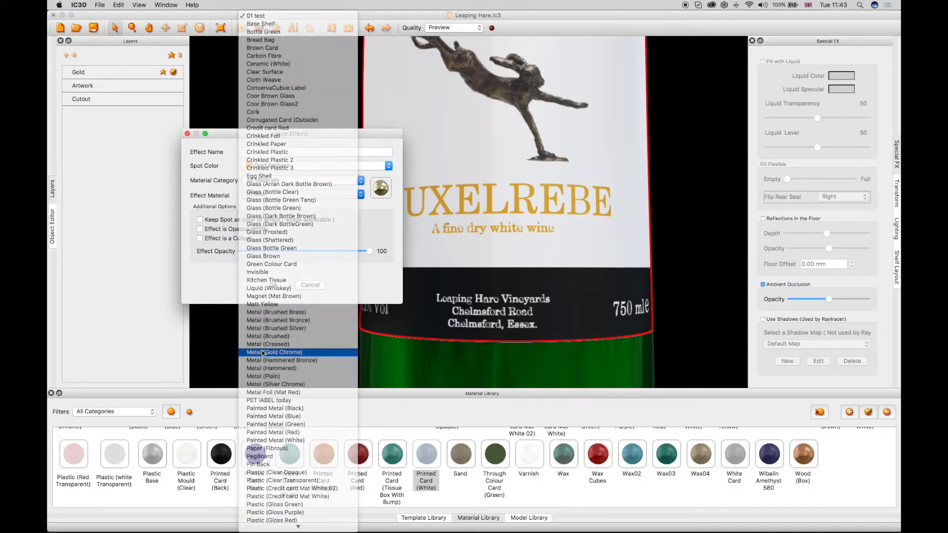
click(274, 352)
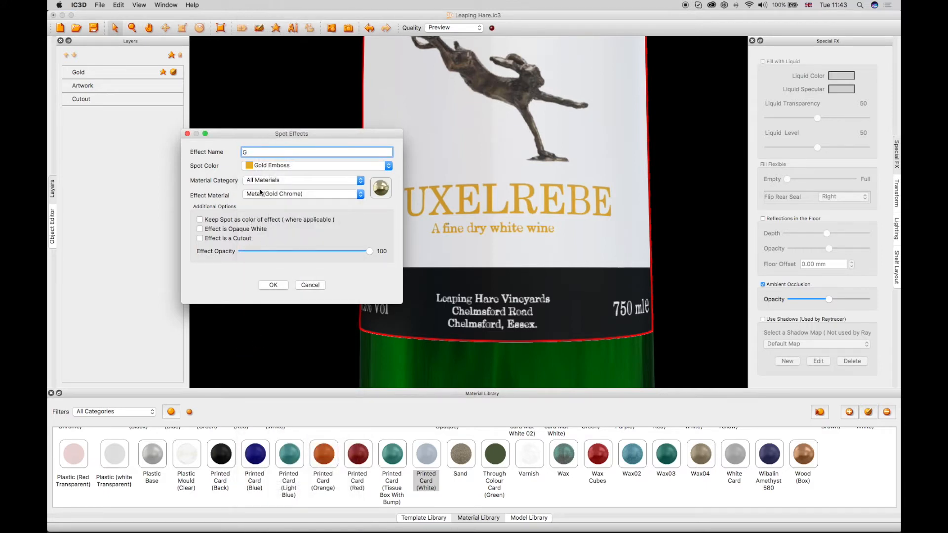
text(old emboss)
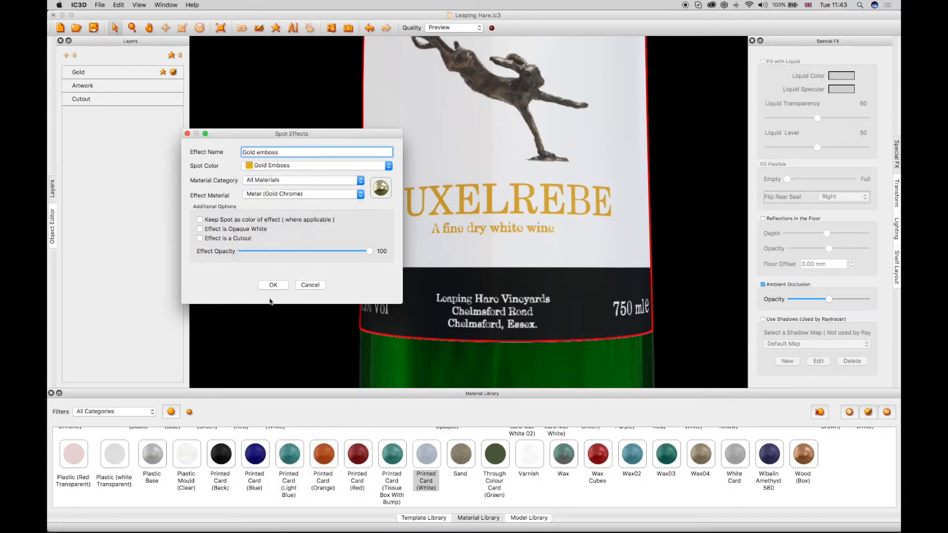
click(272, 285)
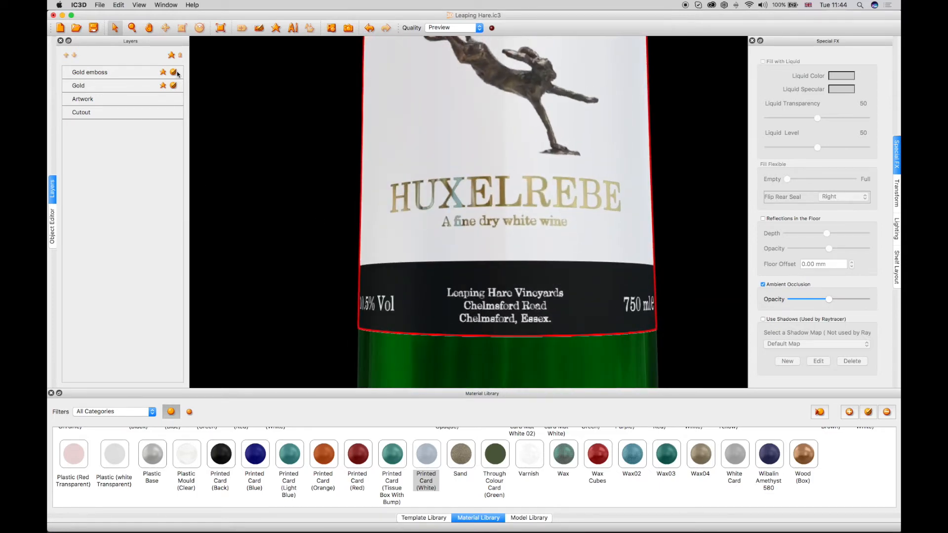
Step: Set the Gold emboss material's bump depth to 50 and save it
click(173, 72)
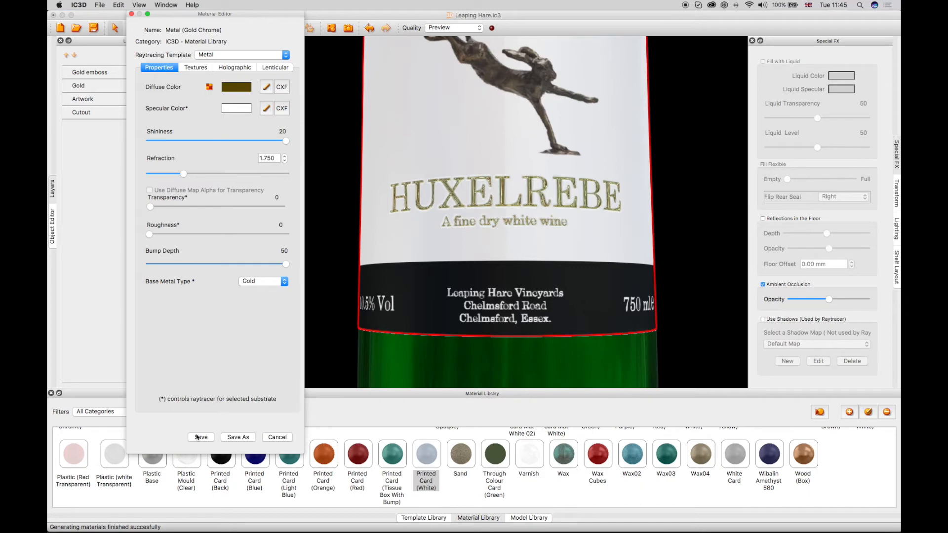
click(201, 437)
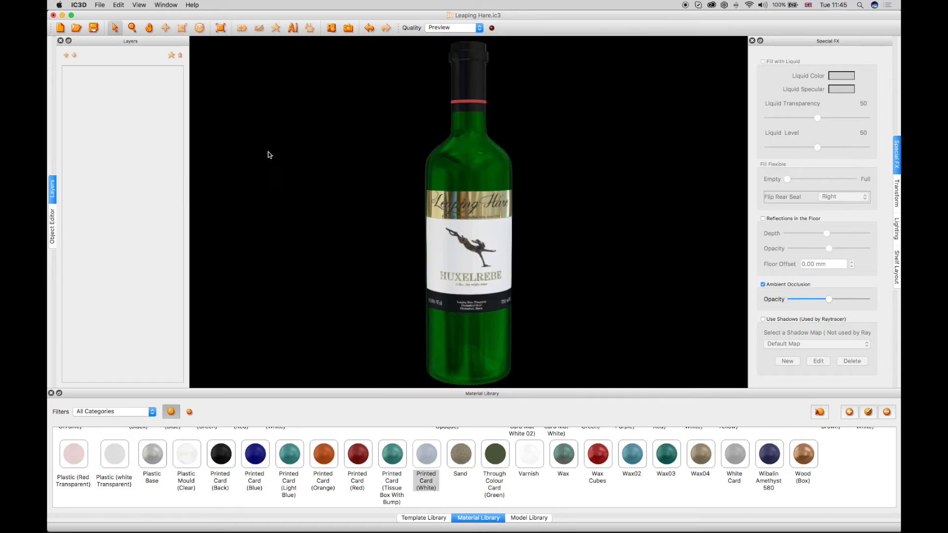
mouse_move(272, 159)
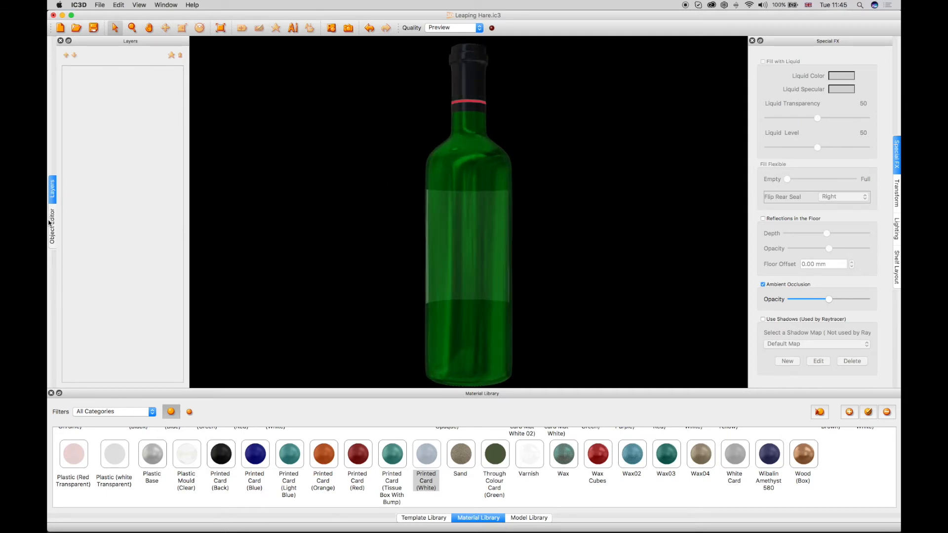
Step: Select Mesh - Bottle under Glass (Dark BottleGreen) and enable Fill with Liquid
click(52, 227)
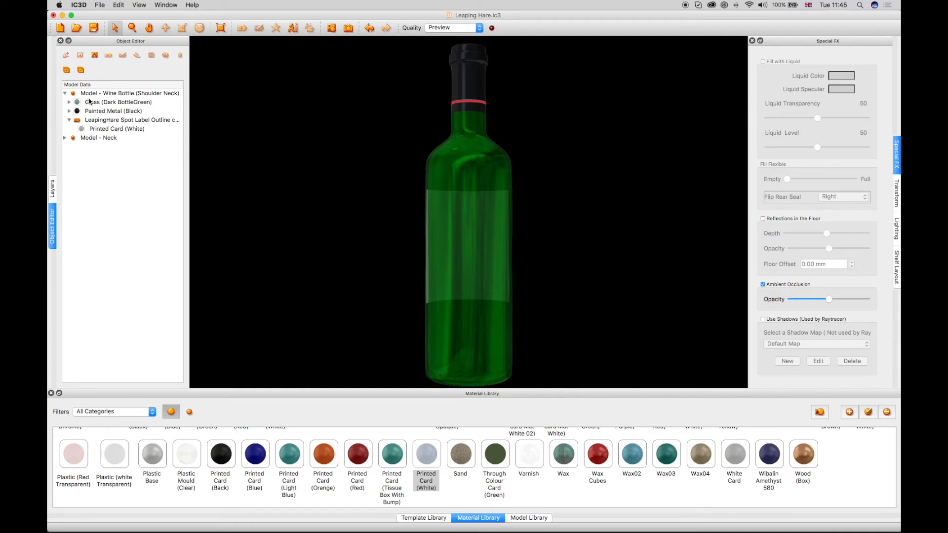
click(118, 102)
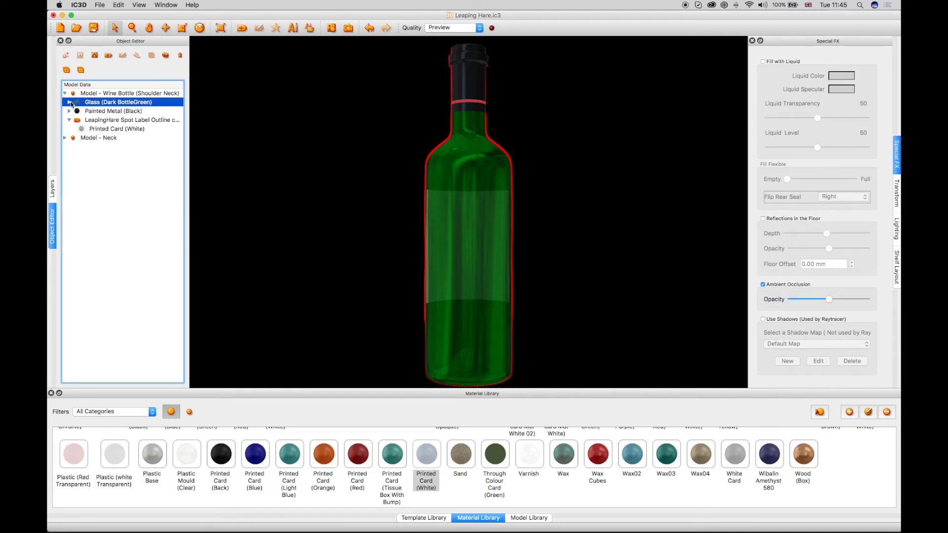
click(68, 102)
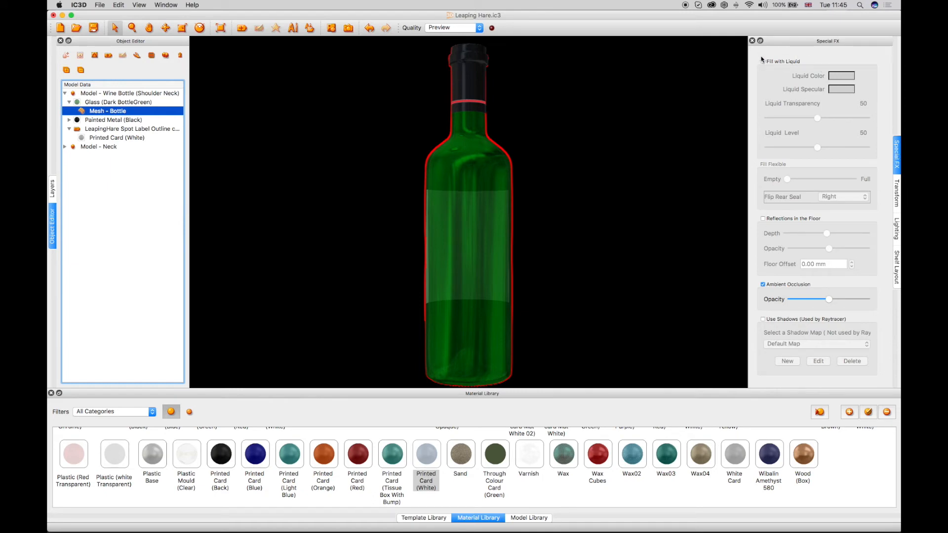
click(763, 61)
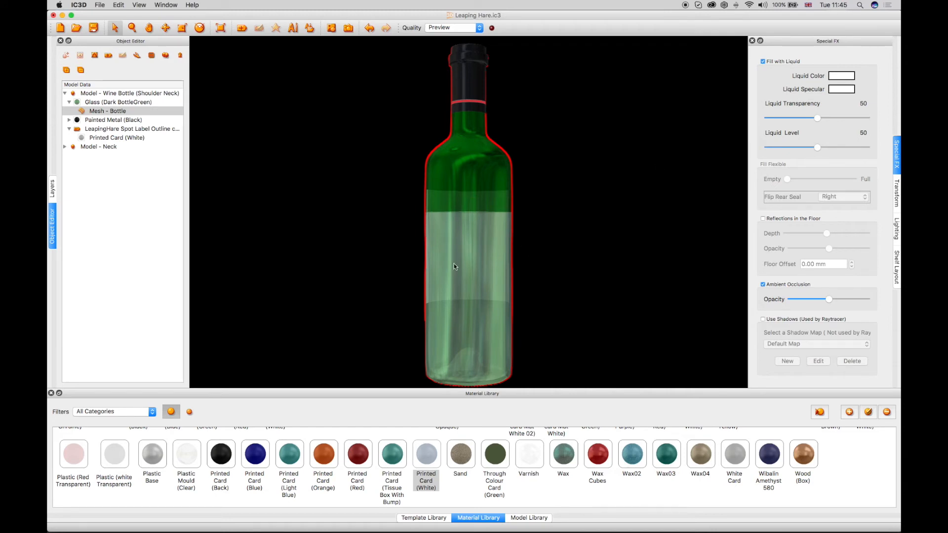
Step: Set the liquid colour to dark red #38050a and its specular to #180708
click(841, 75)
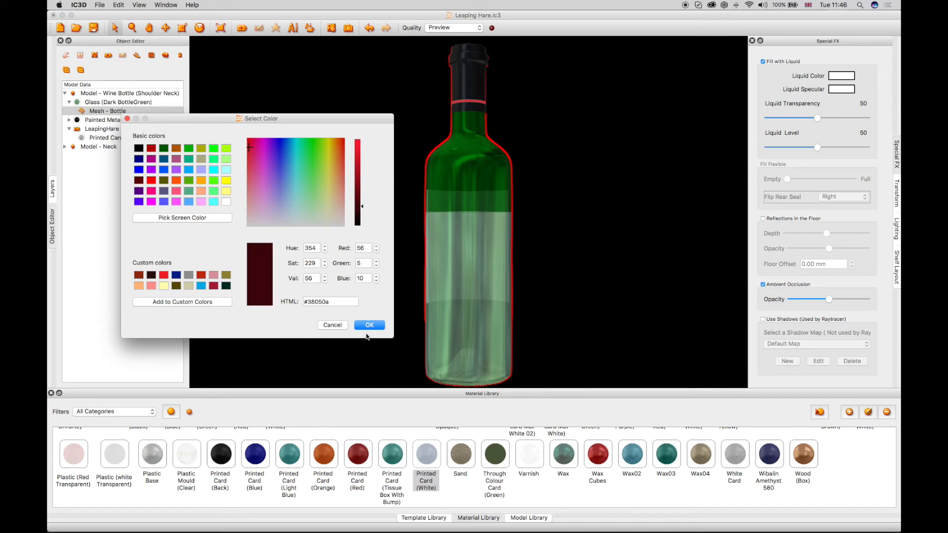
click(369, 325)
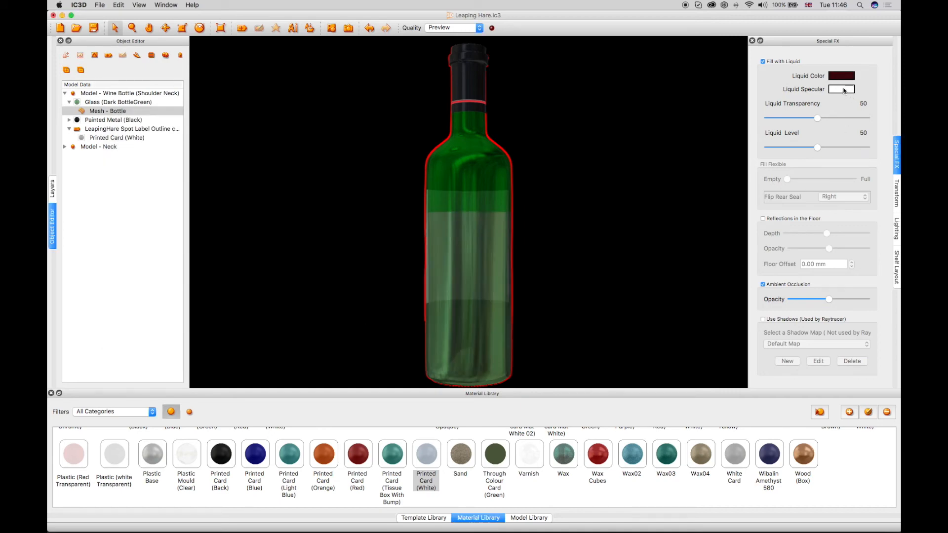
click(841, 89)
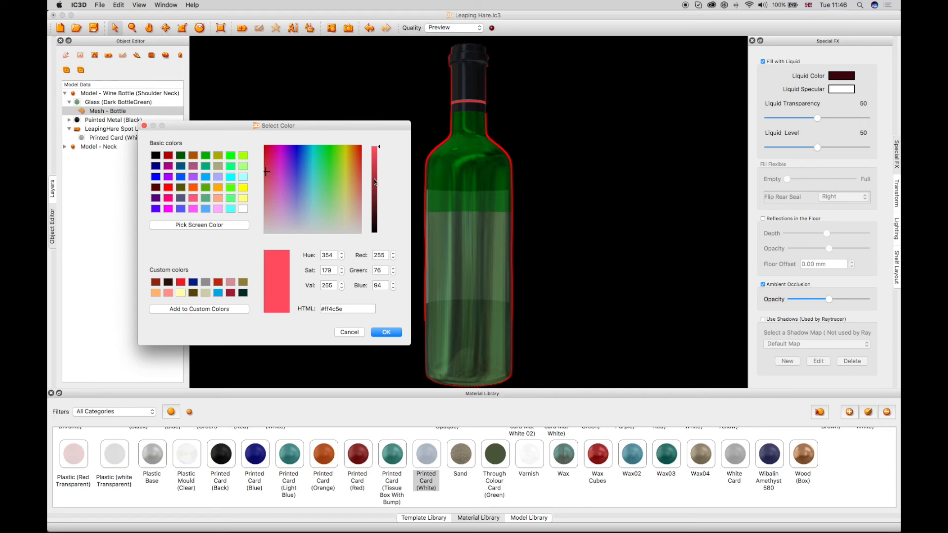
drag(374, 181, 377, 227)
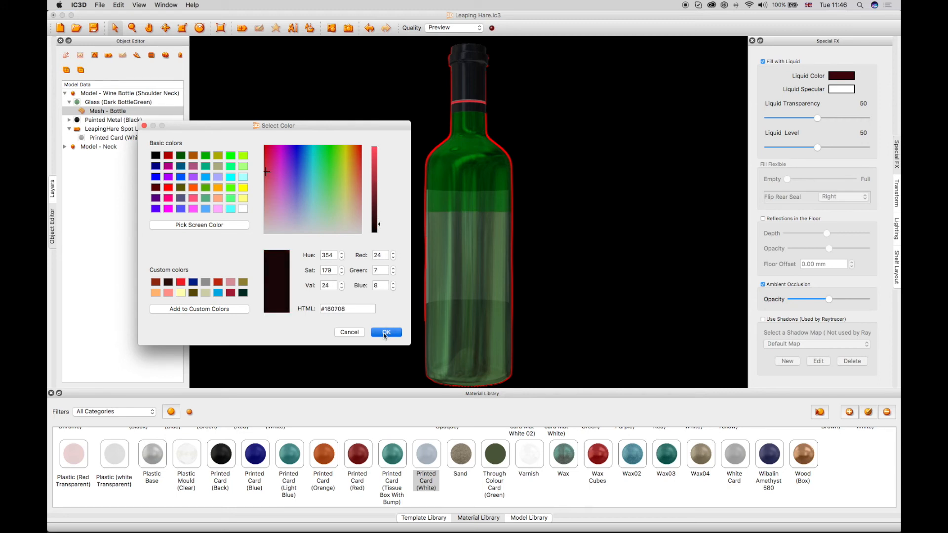
click(385, 332)
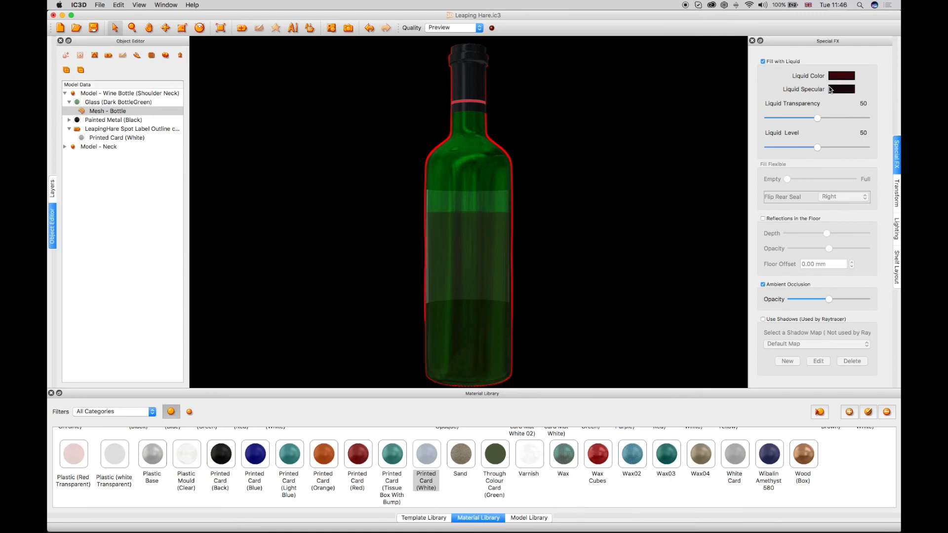
Step: Set liquid transparency to about 67 and liquid level to about 74
drag(818, 119, 856, 119)
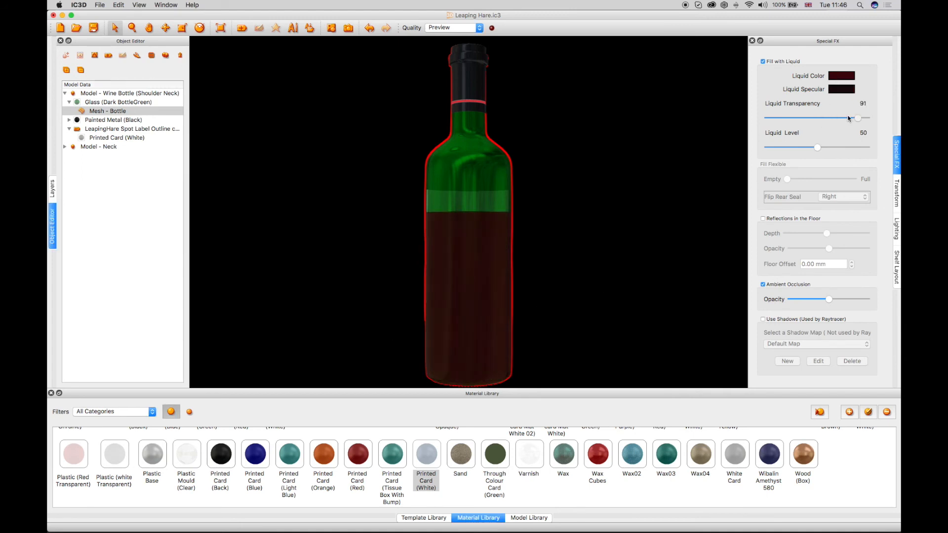
drag(857, 118, 829, 119)
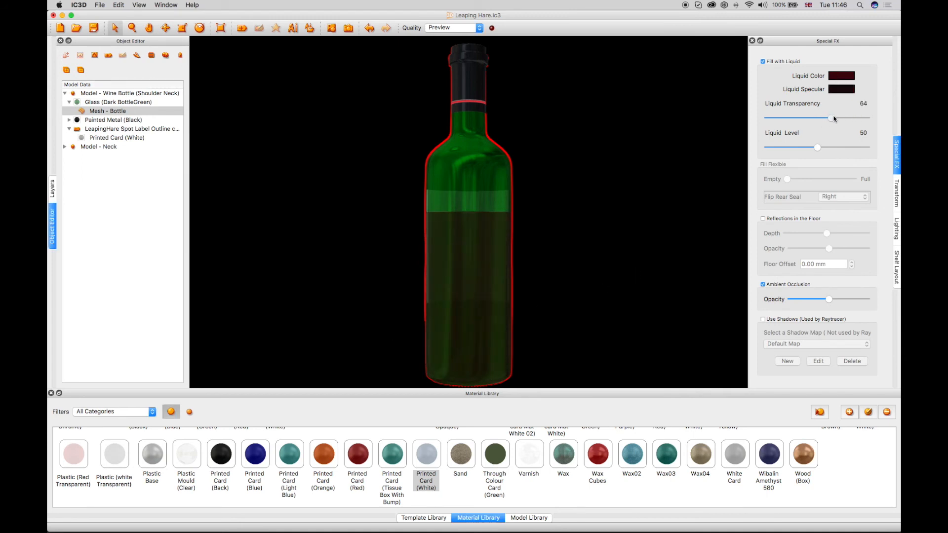
drag(817, 147, 837, 147)
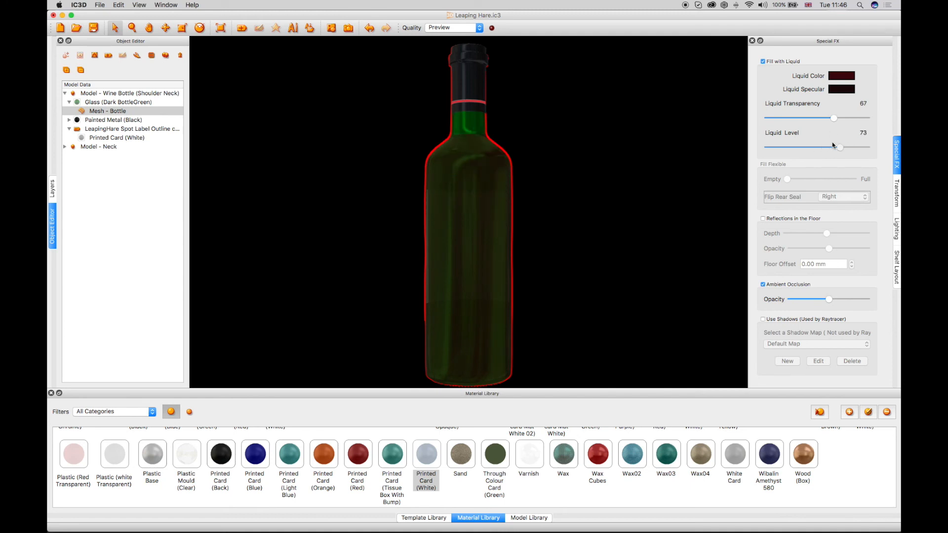
drag(834, 147, 840, 147)
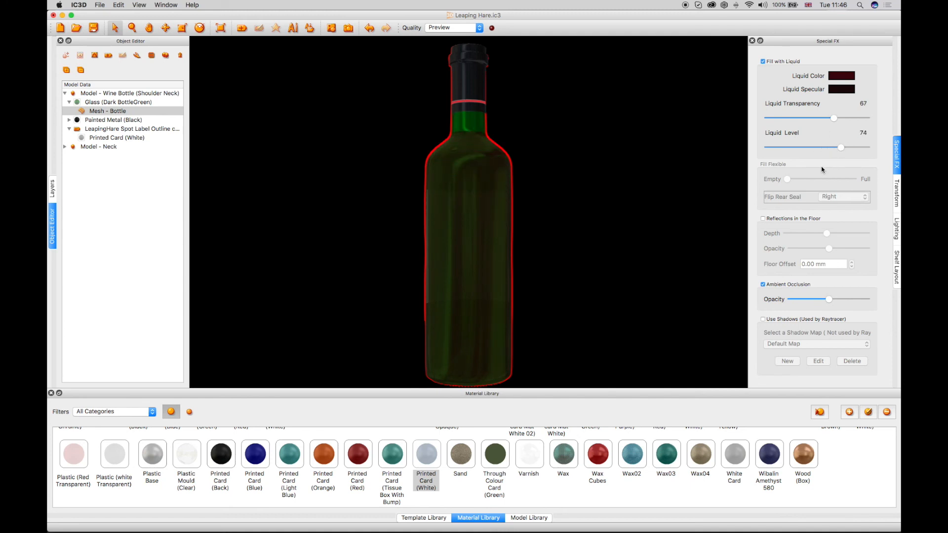